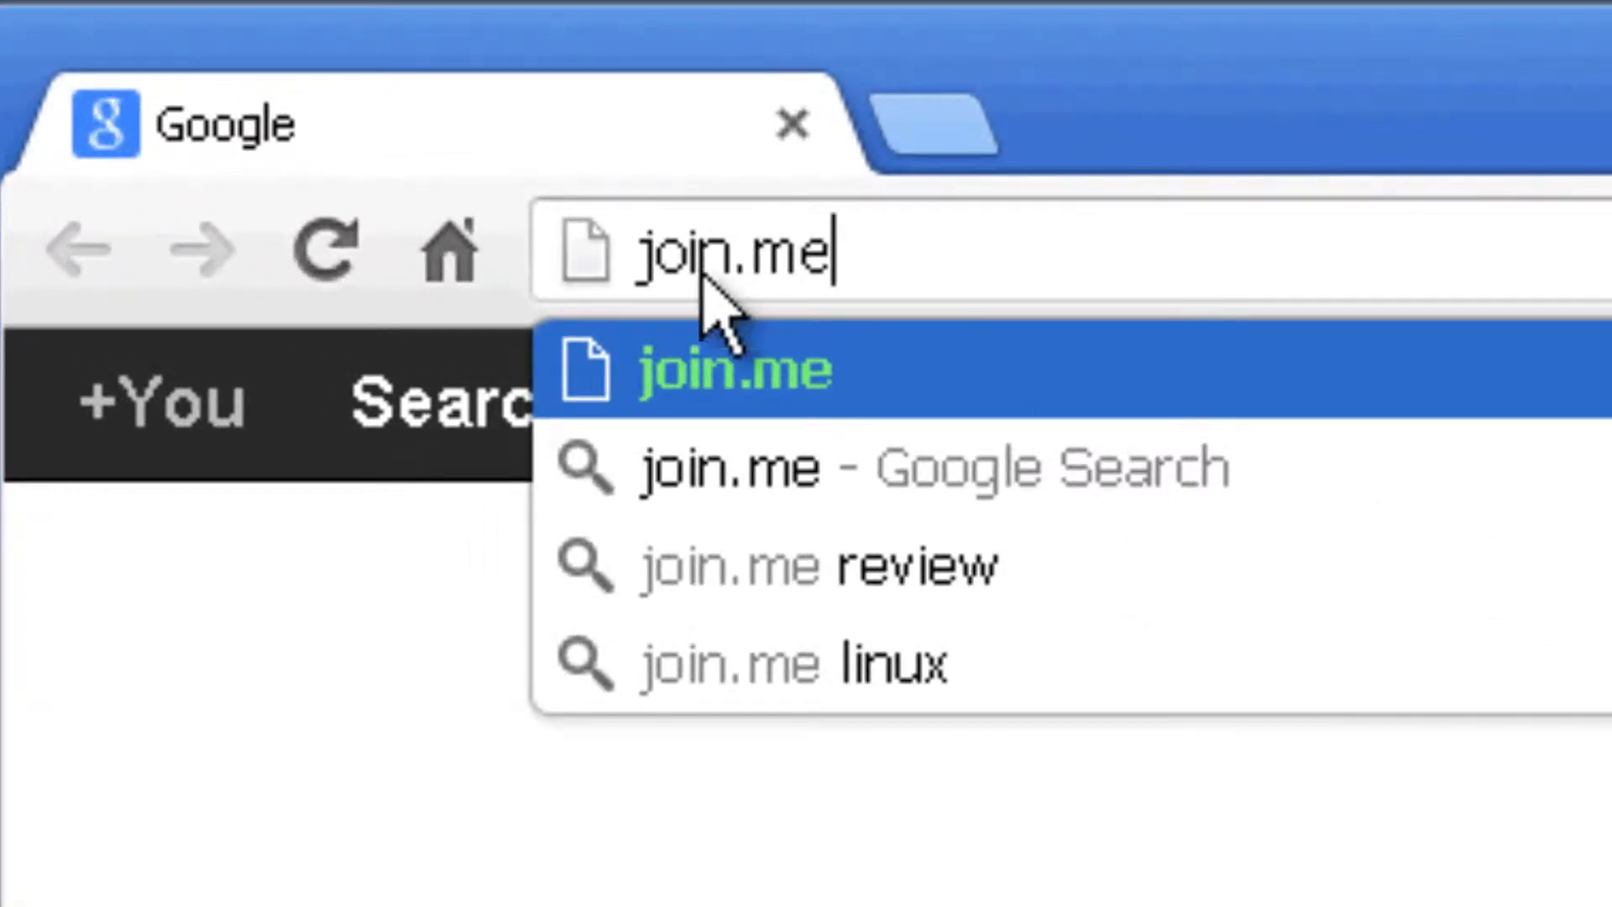
mouse_move(1069, 329)
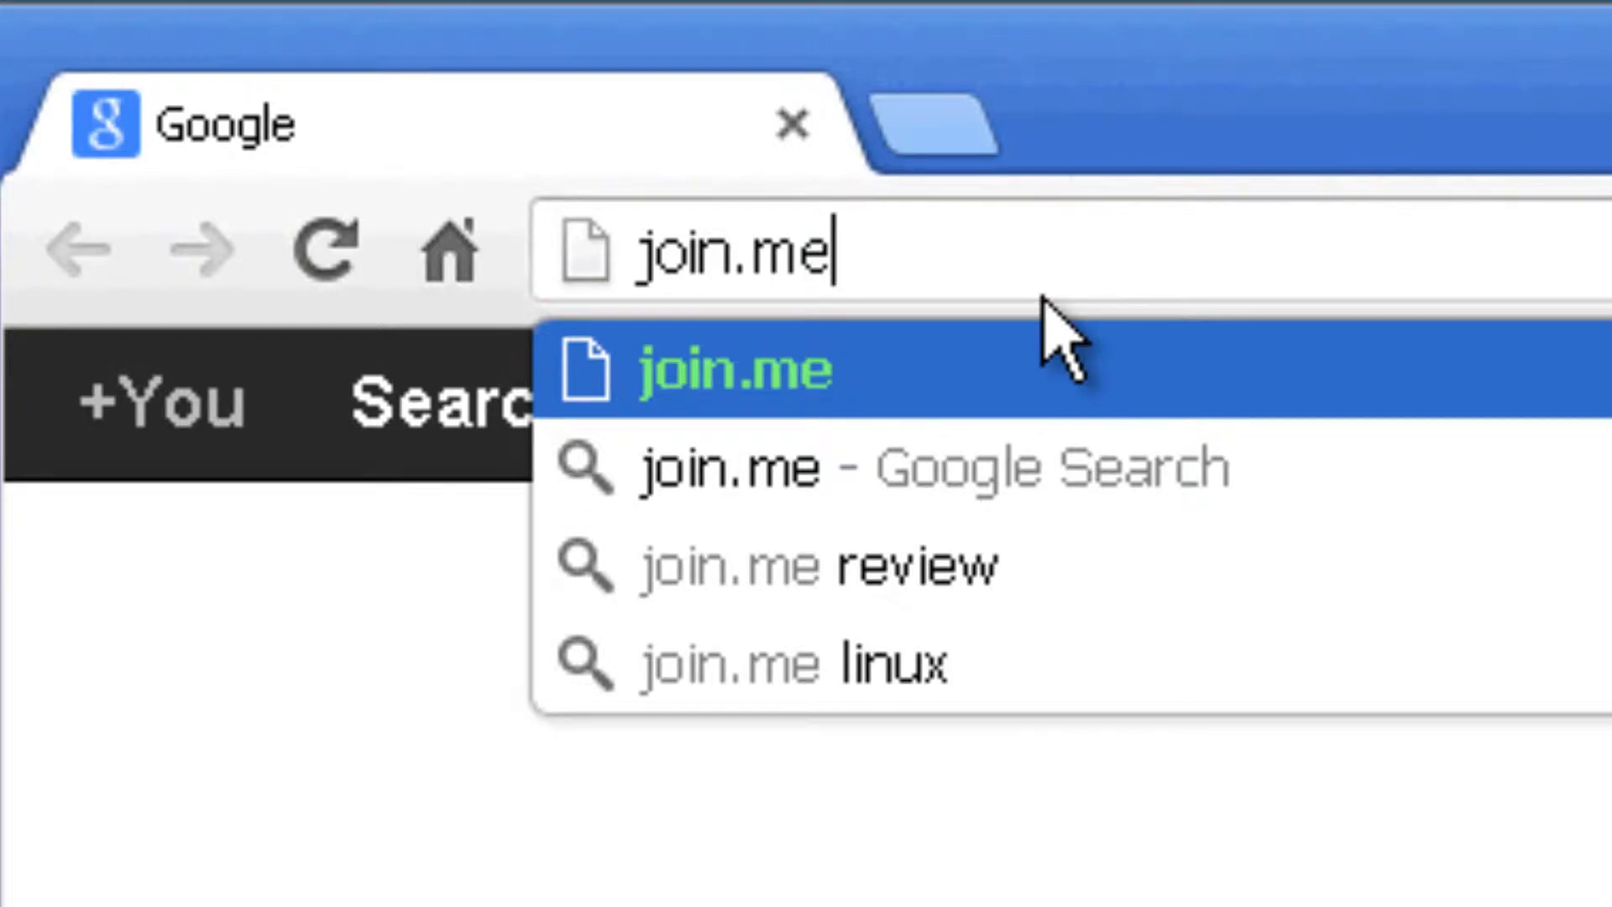
Go to the join.me homepage from Chrome's address bar suggestion.
click(733, 370)
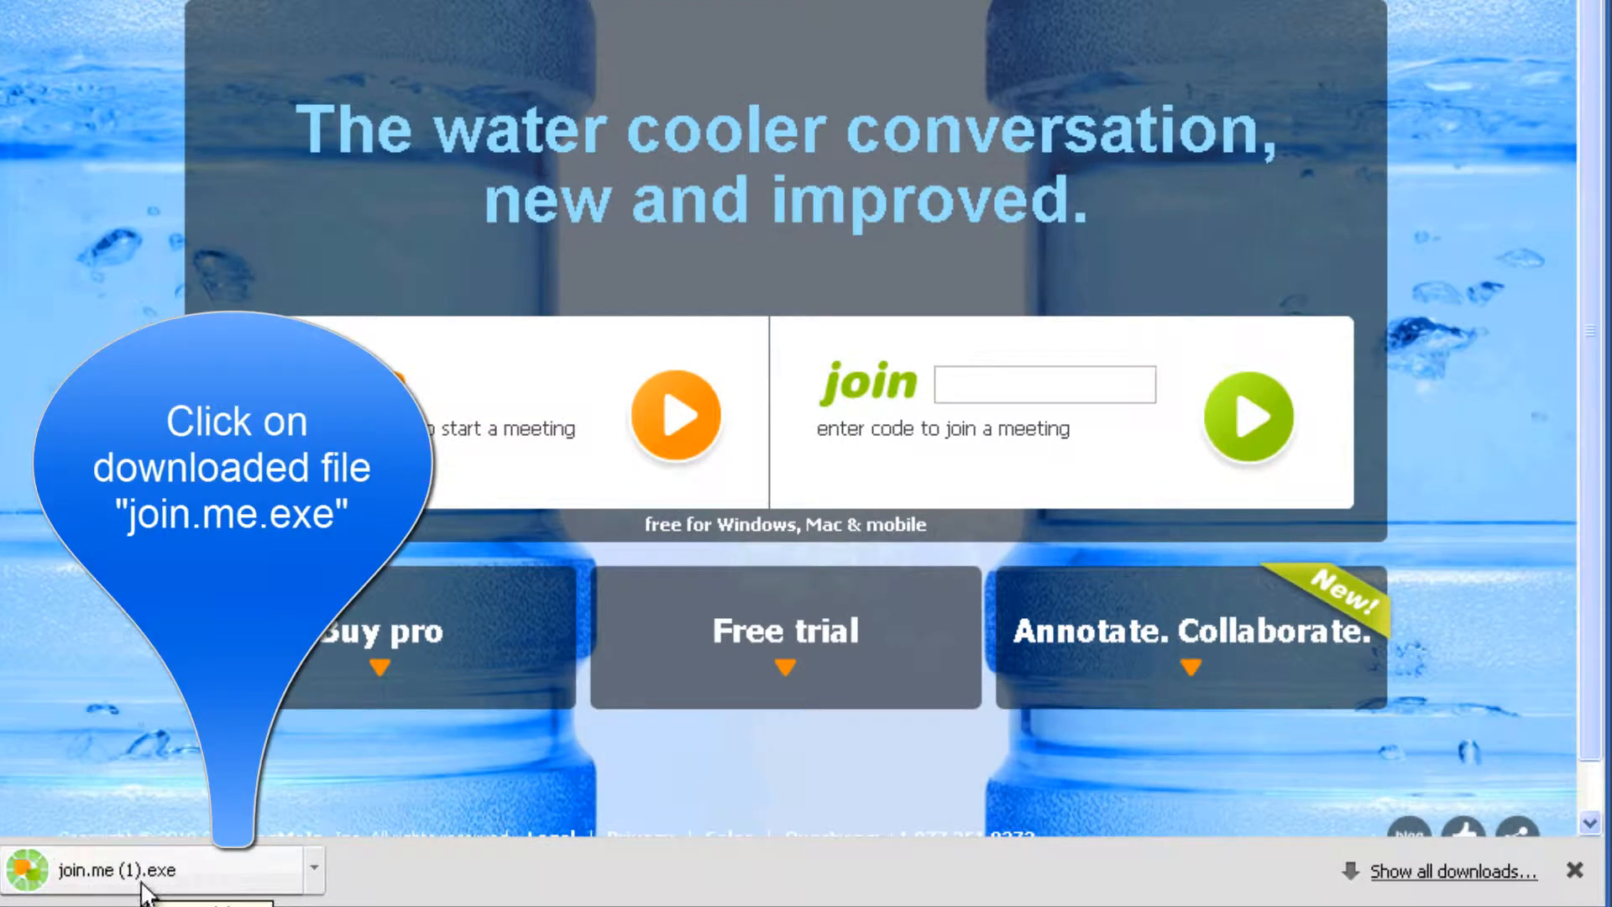
click(124, 869)
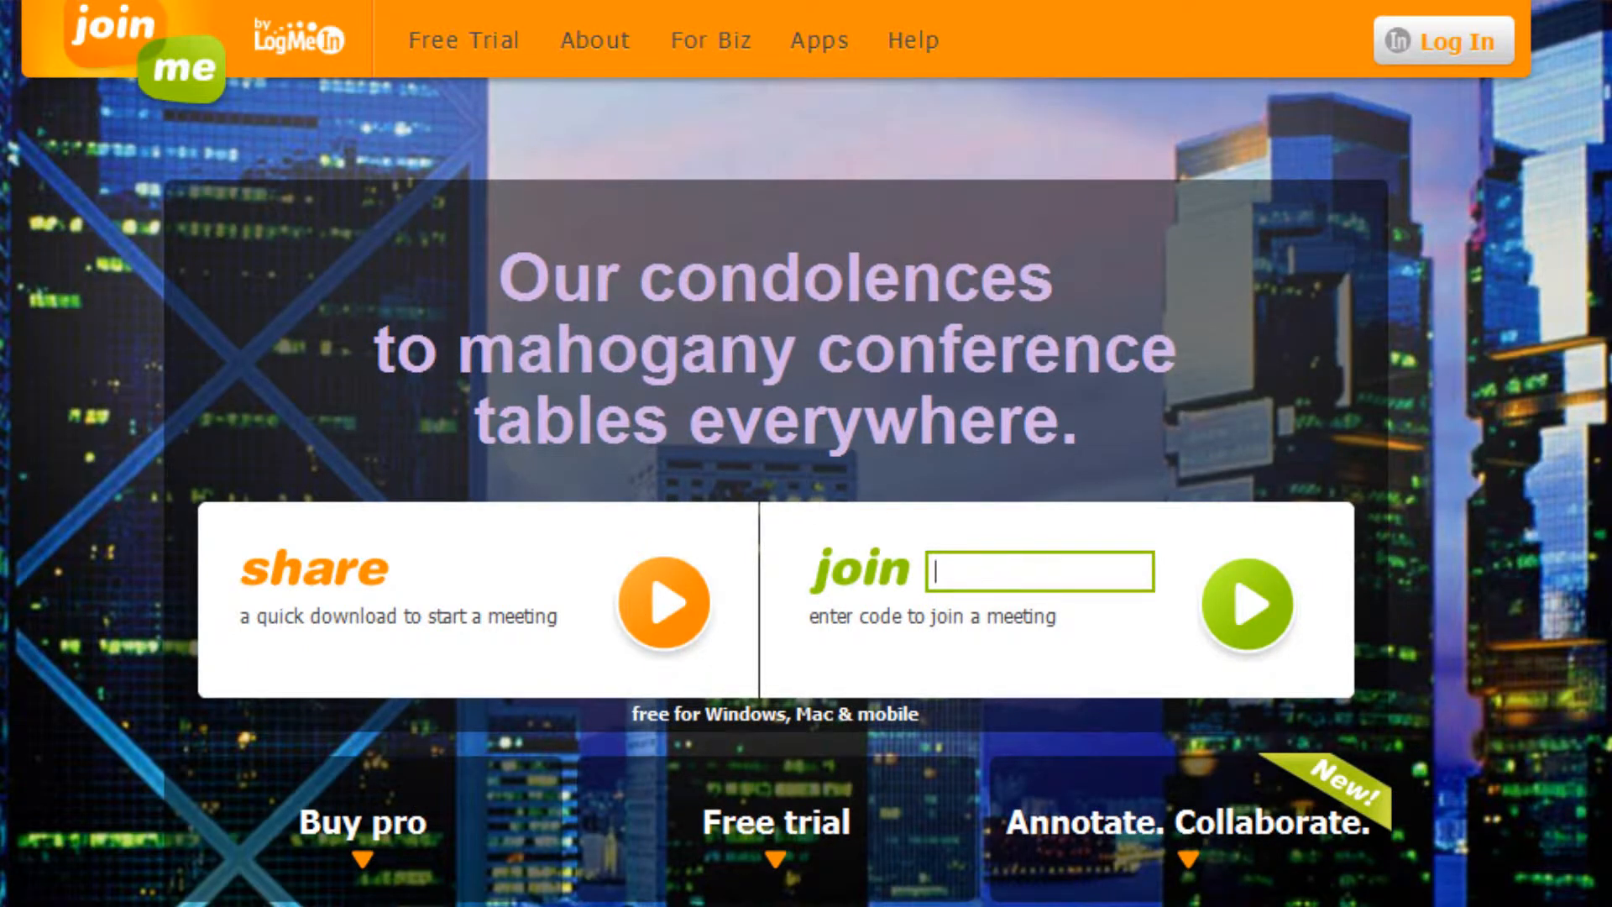
text(7)
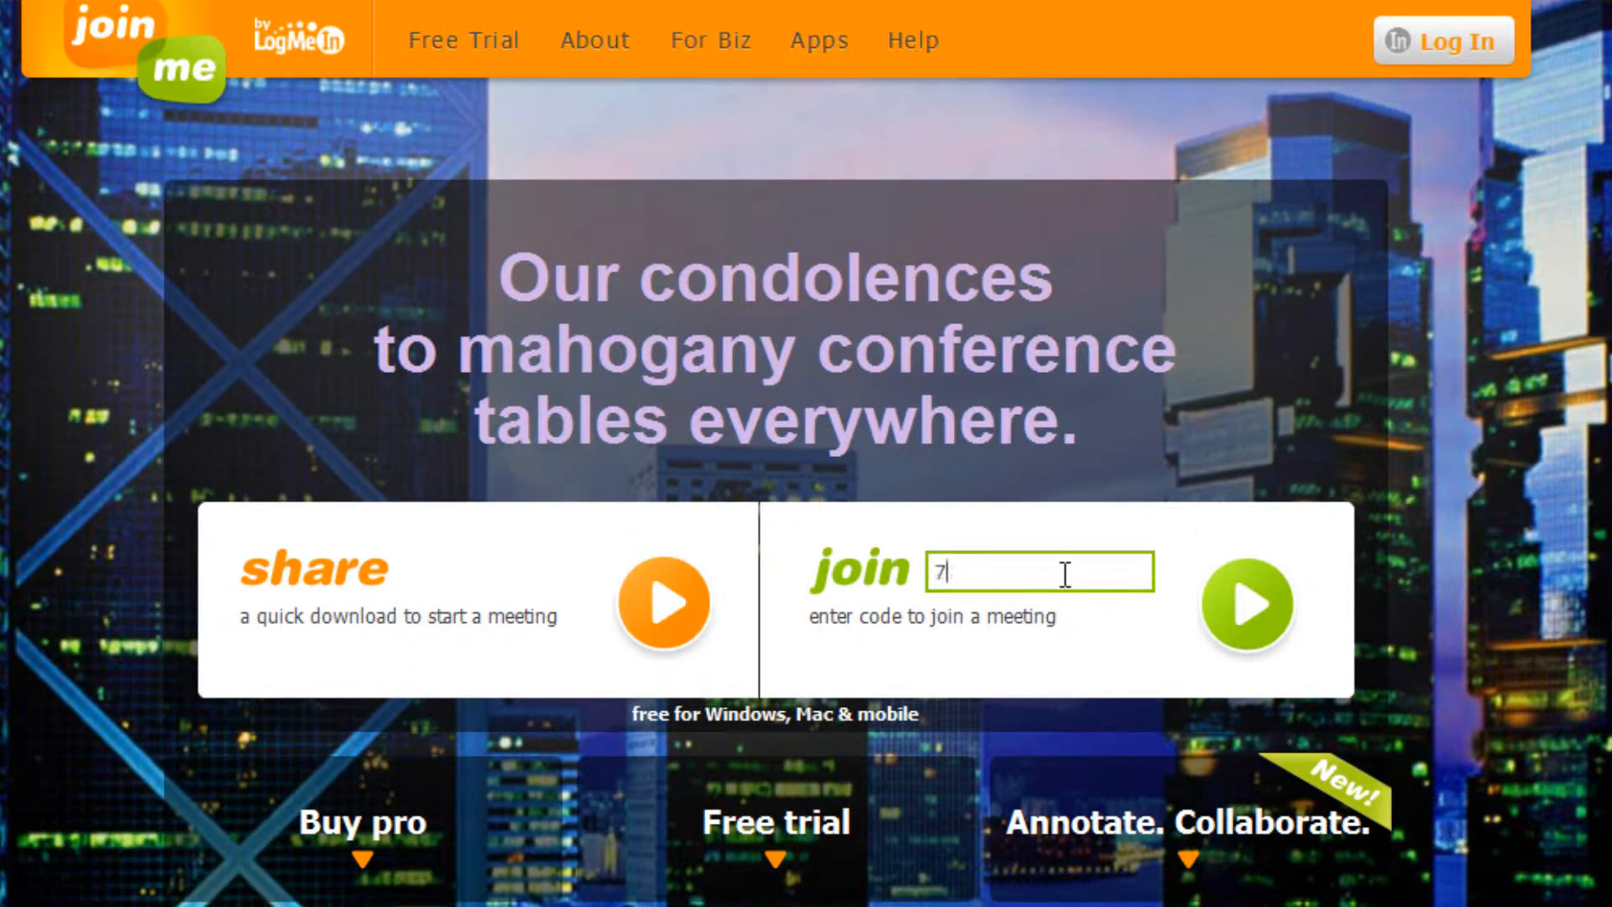
text(87-148-9)
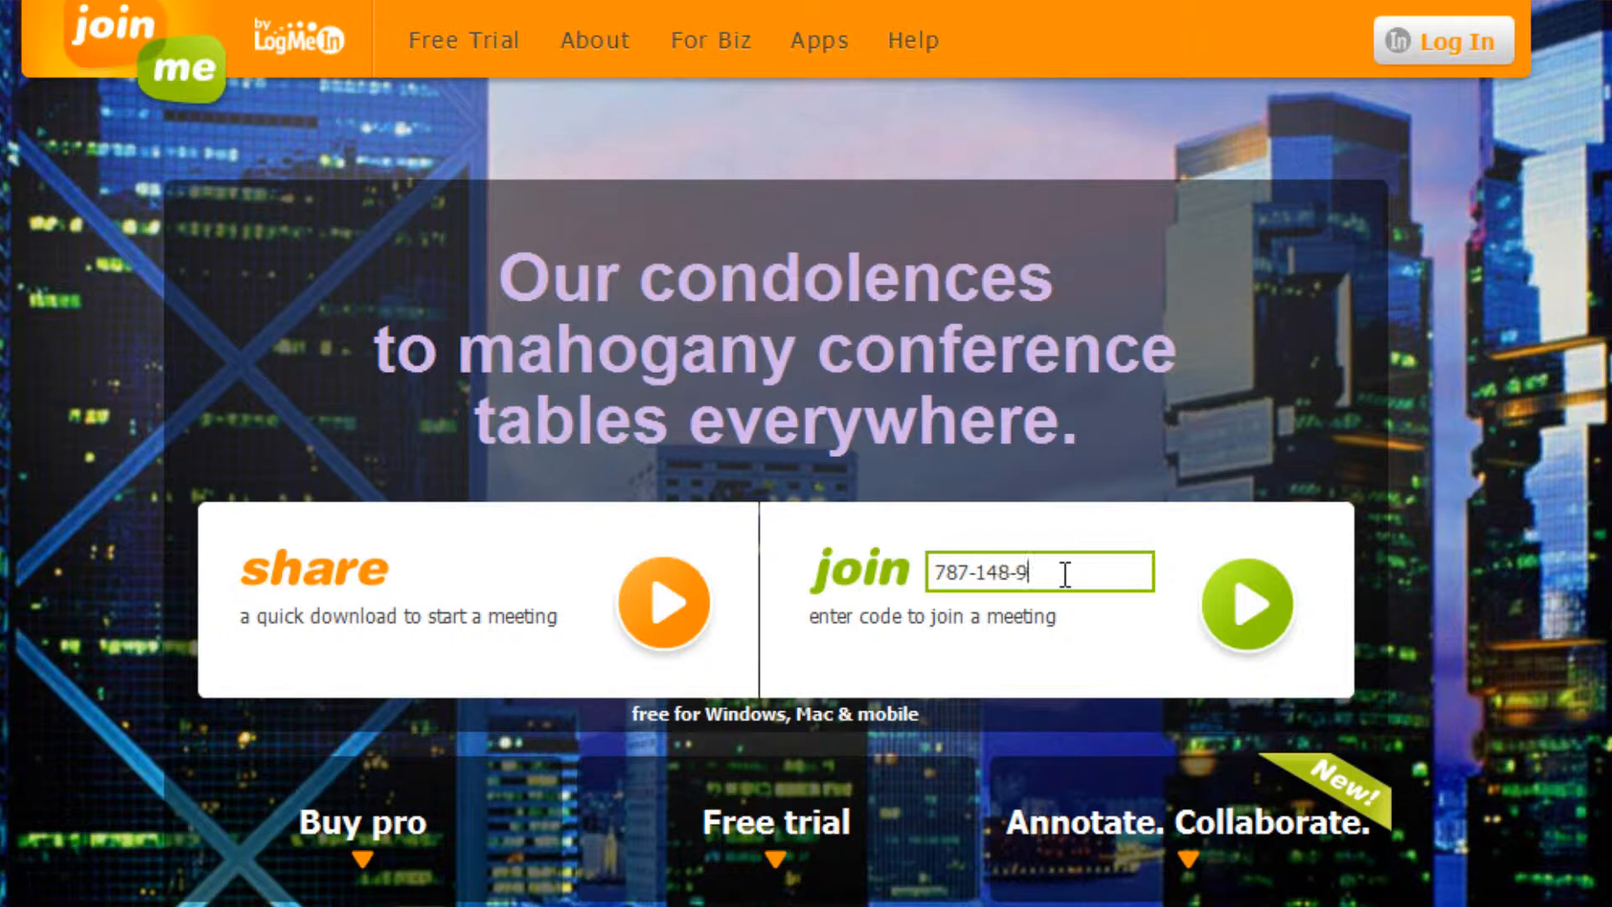
text(55)
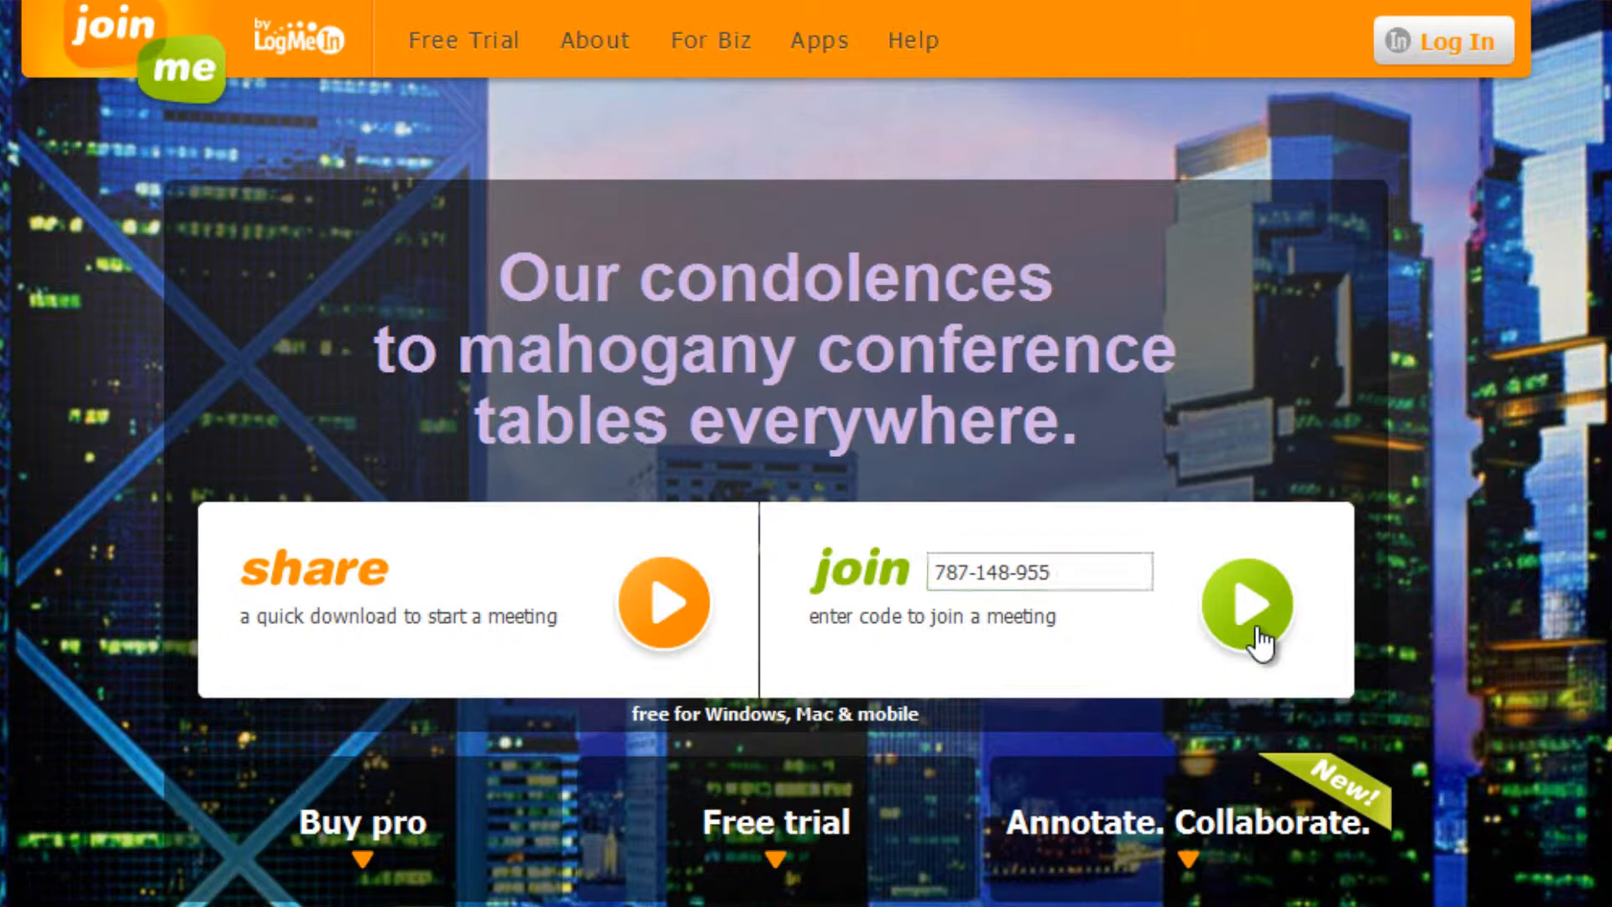
click(1245, 604)
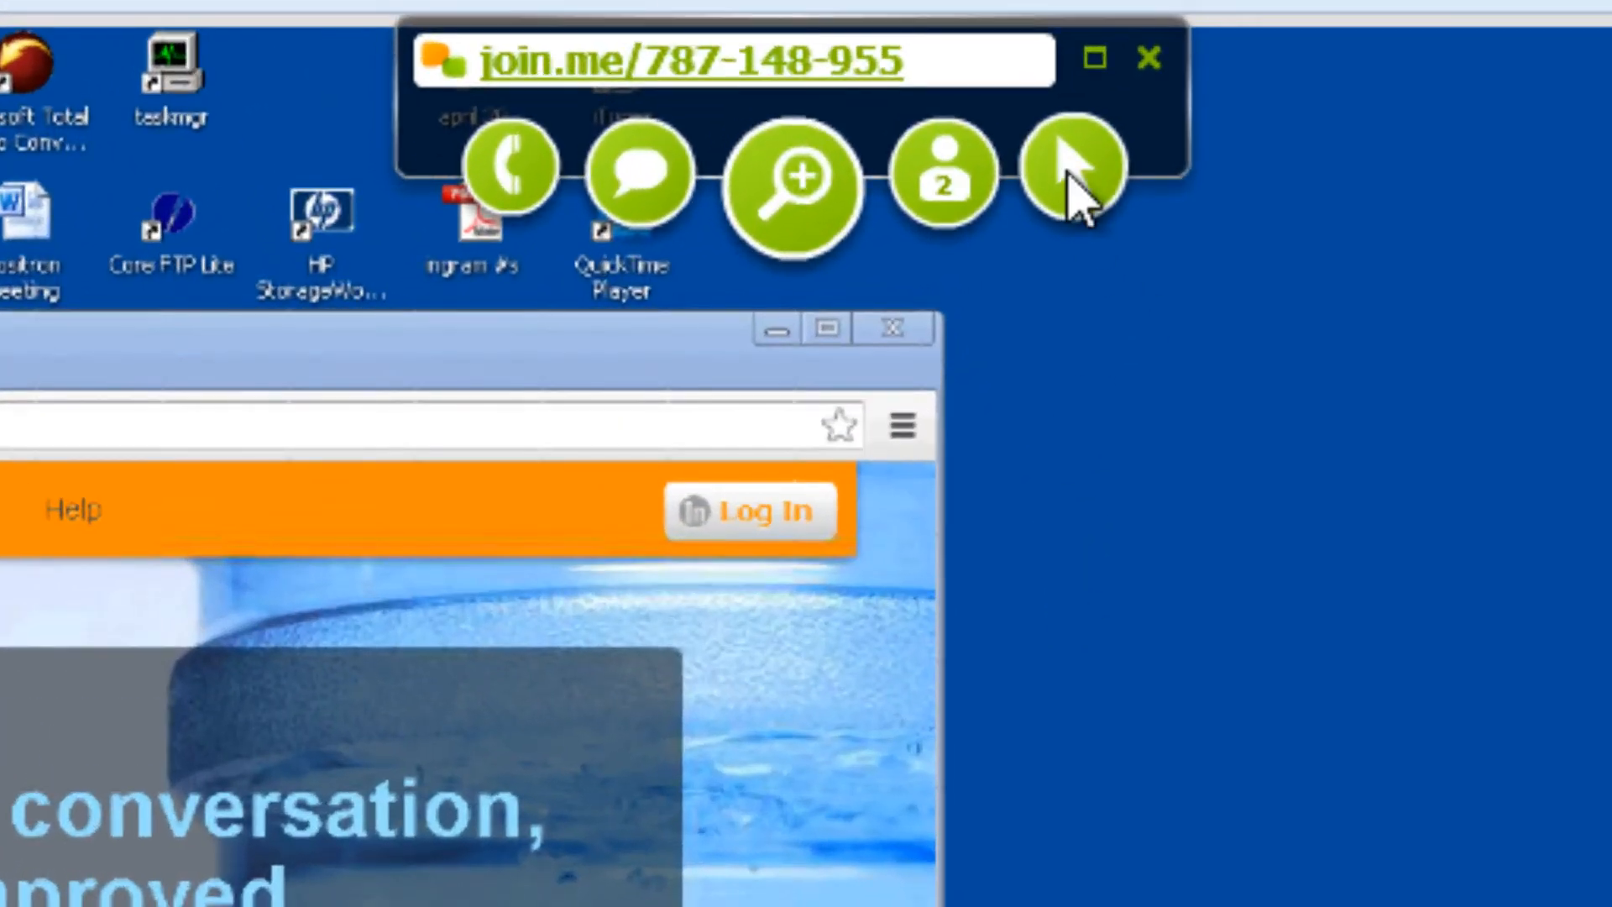
Request remote control and approve the 'Can Viewer 1 have control?' prompt.
click(1071, 175)
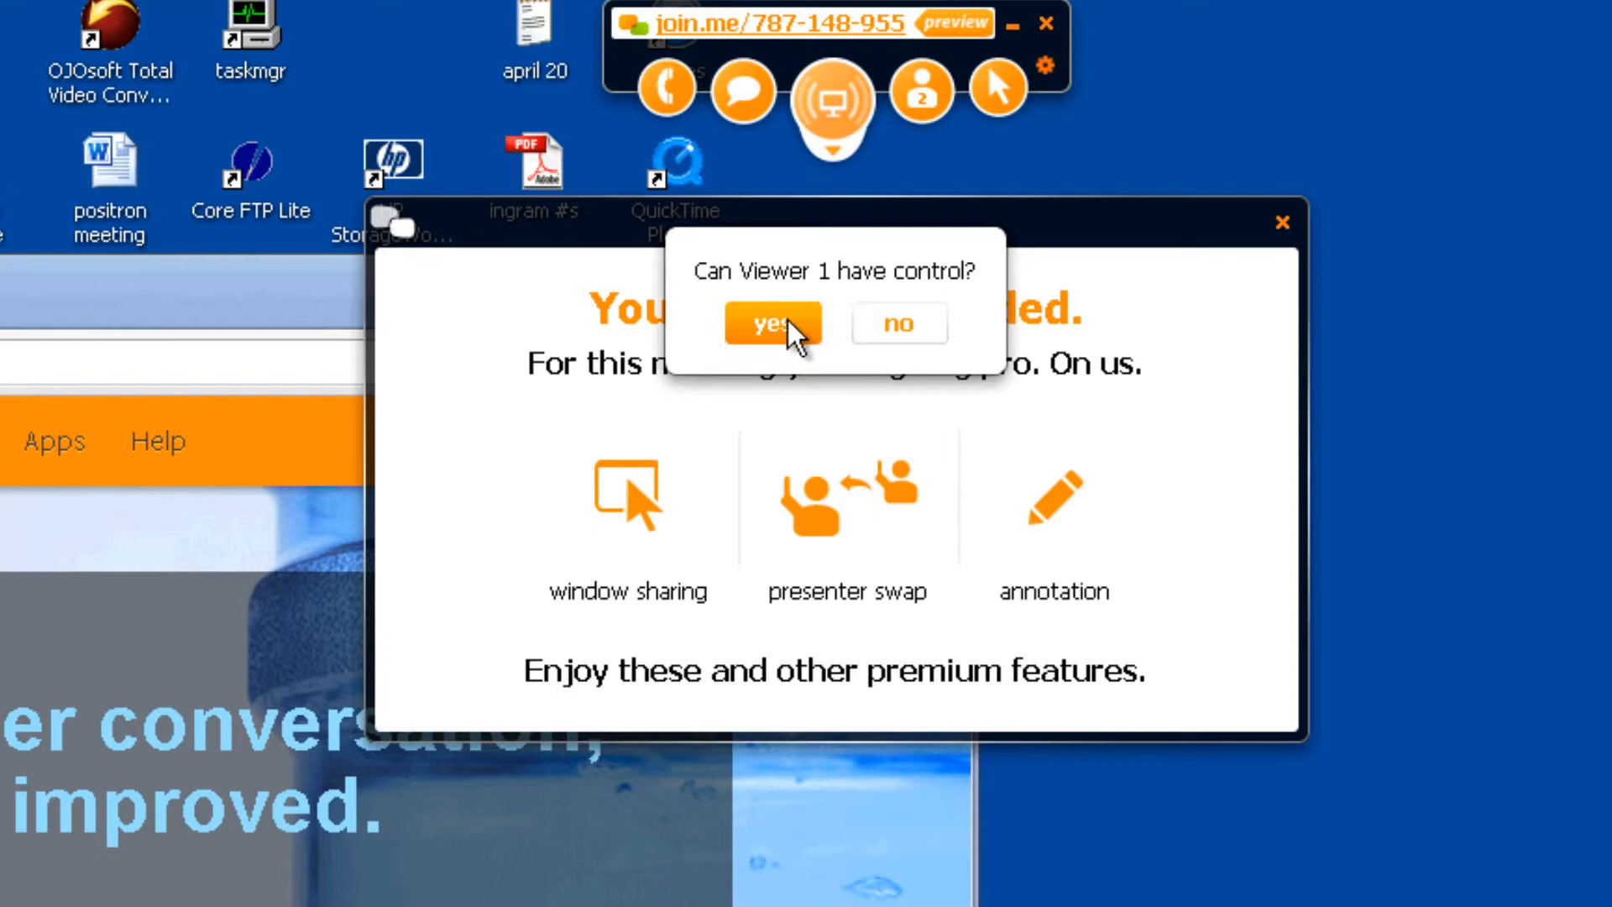
click(769, 323)
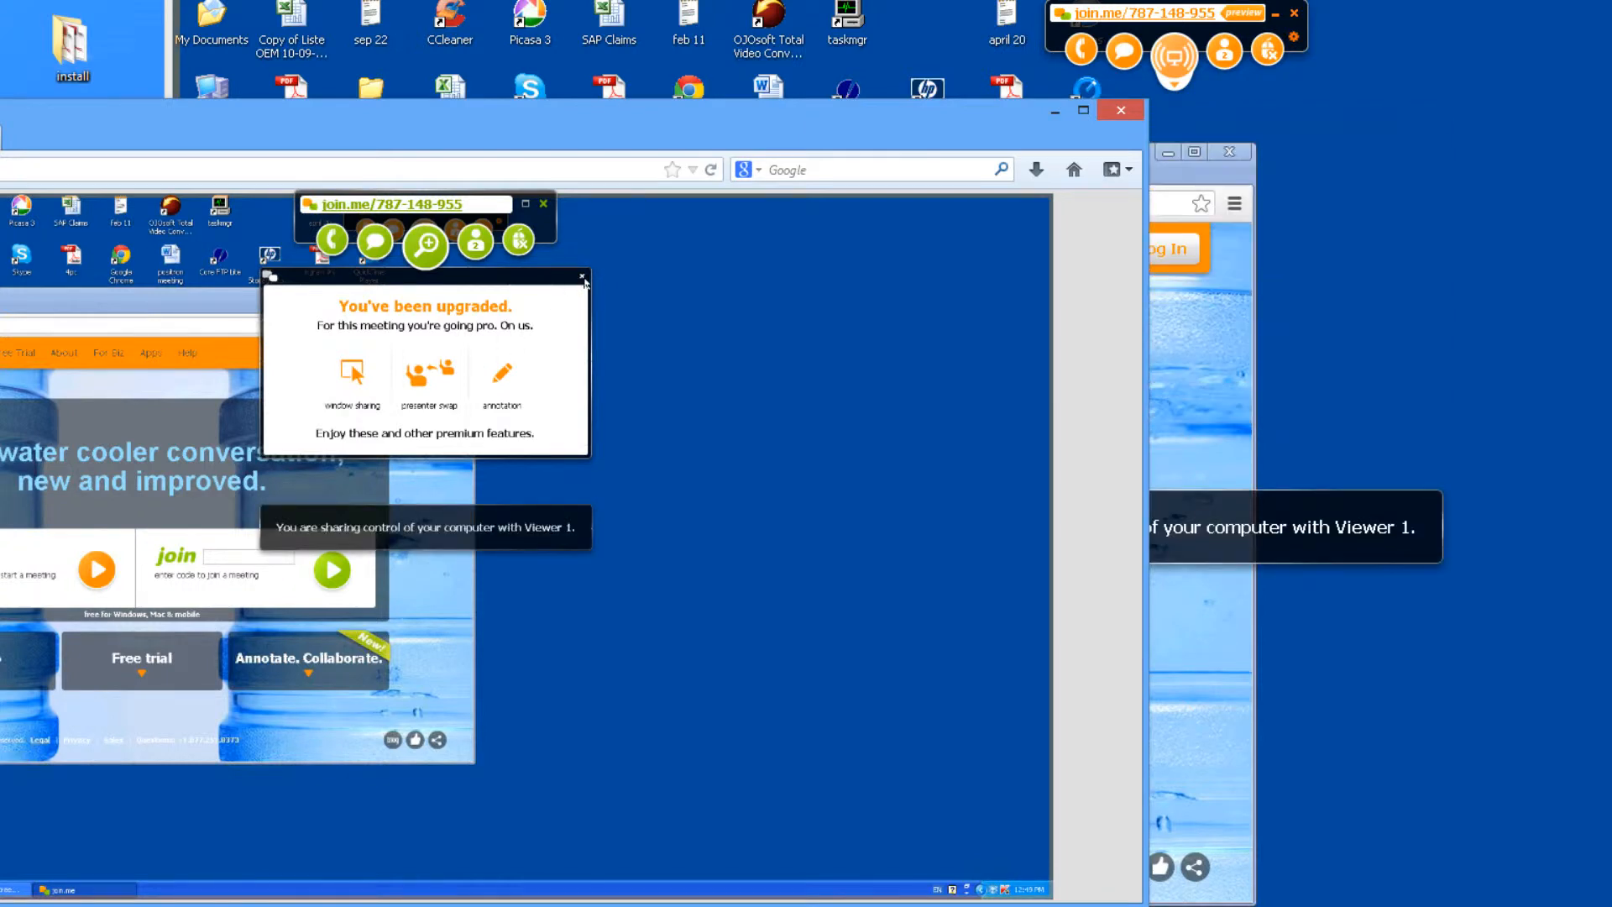
Close the upgrade popup, open meeting chat, and type 'thanks for the op…' unsent.
click(584, 278)
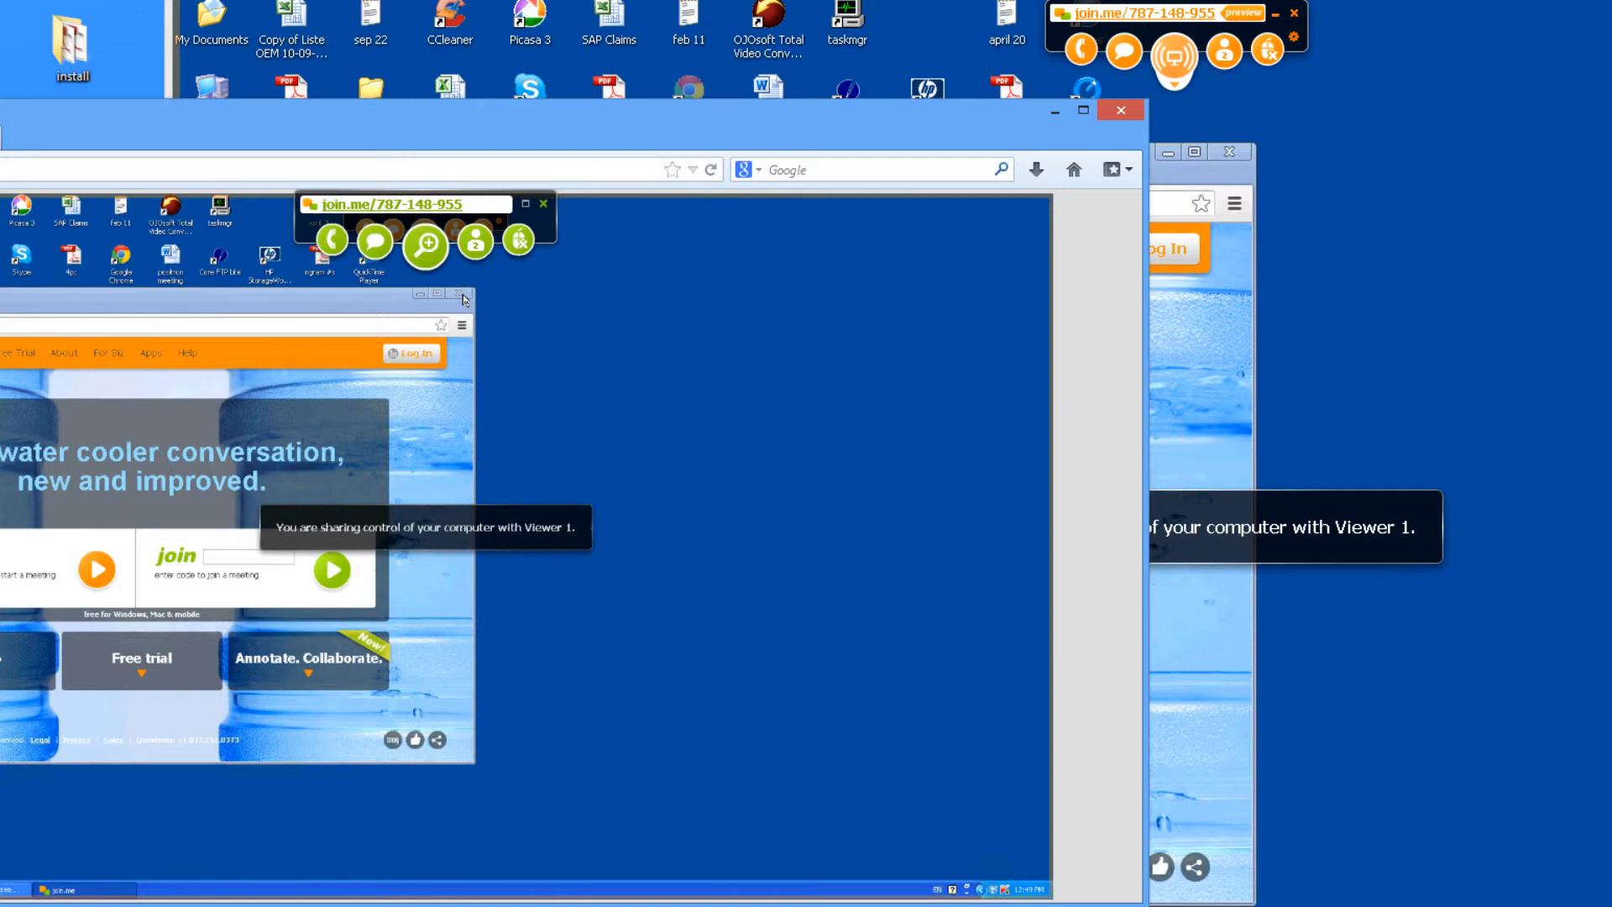
click(376, 244)
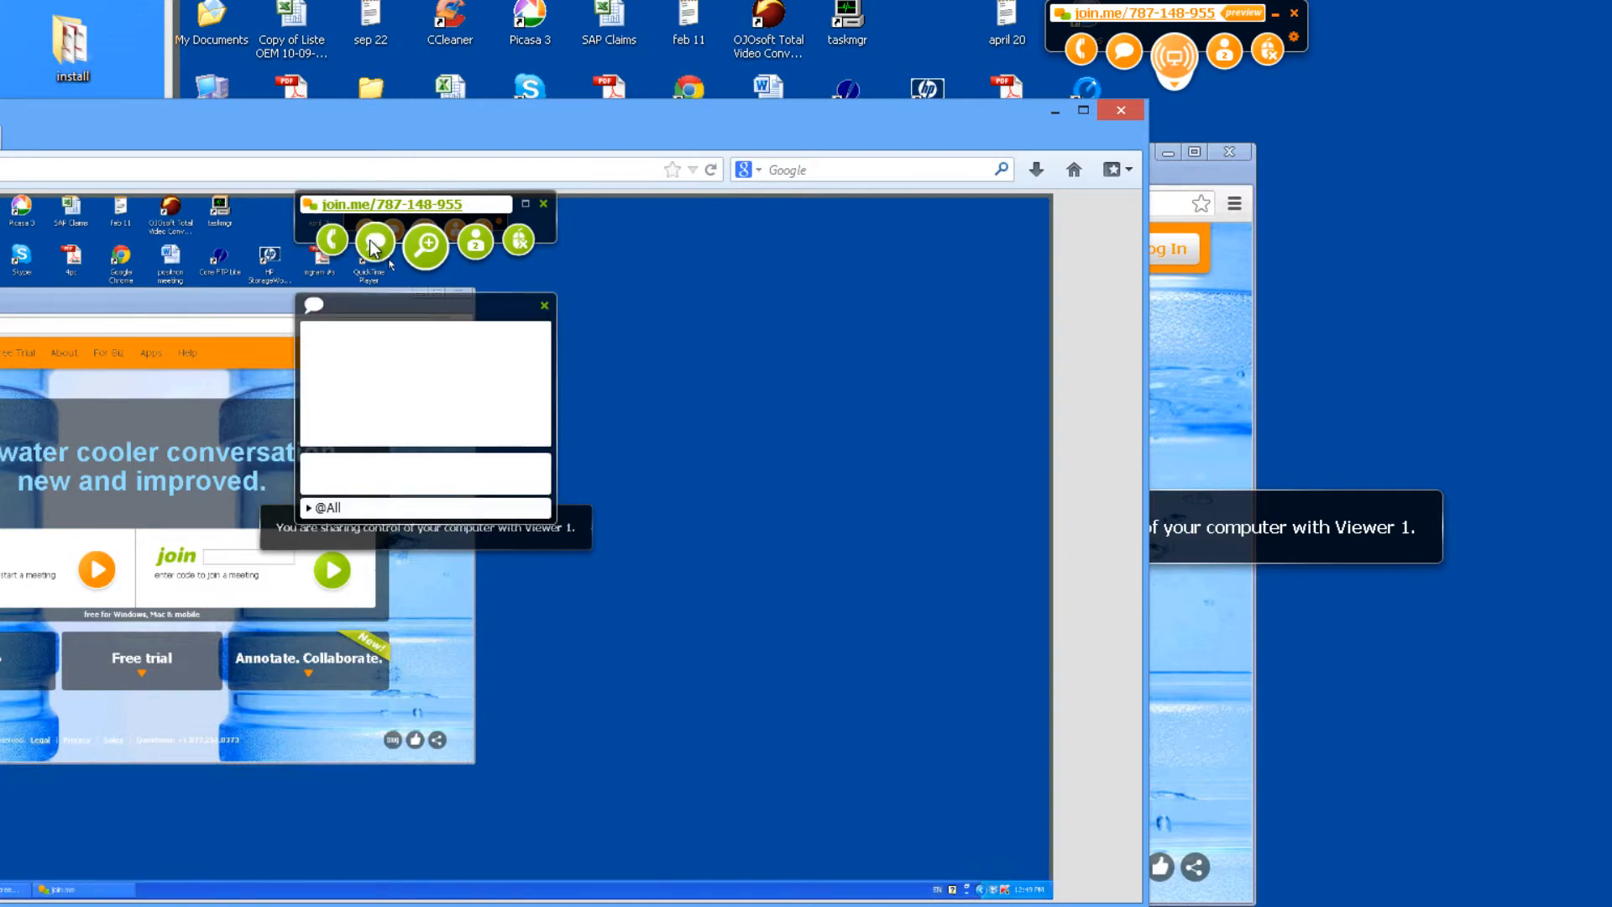
text(thnks)
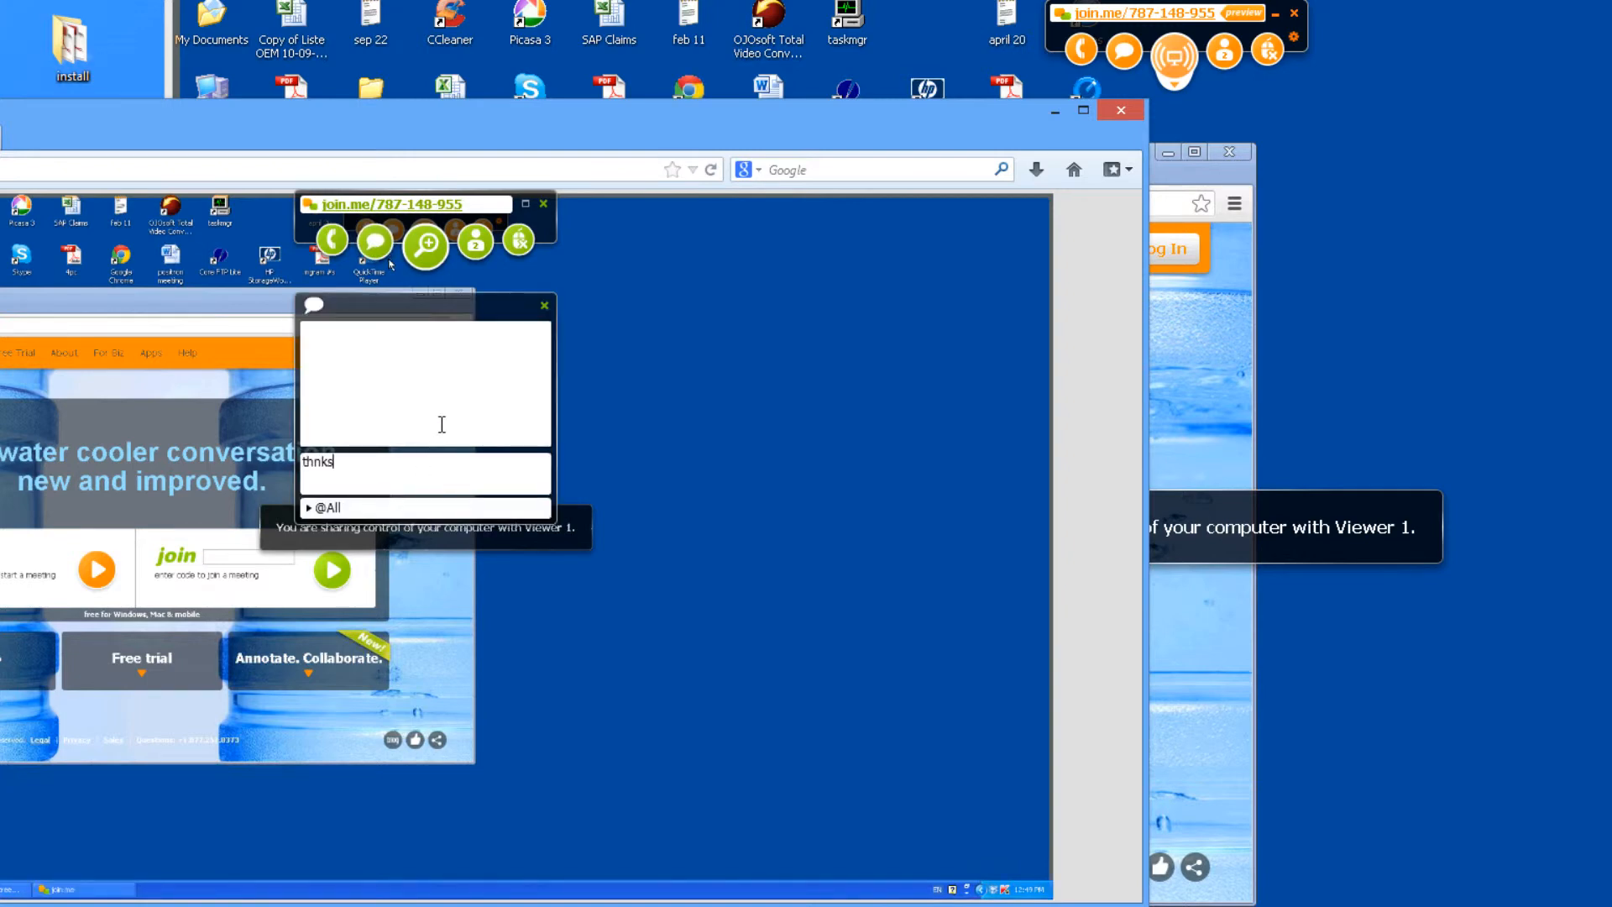
text(thanks for the)
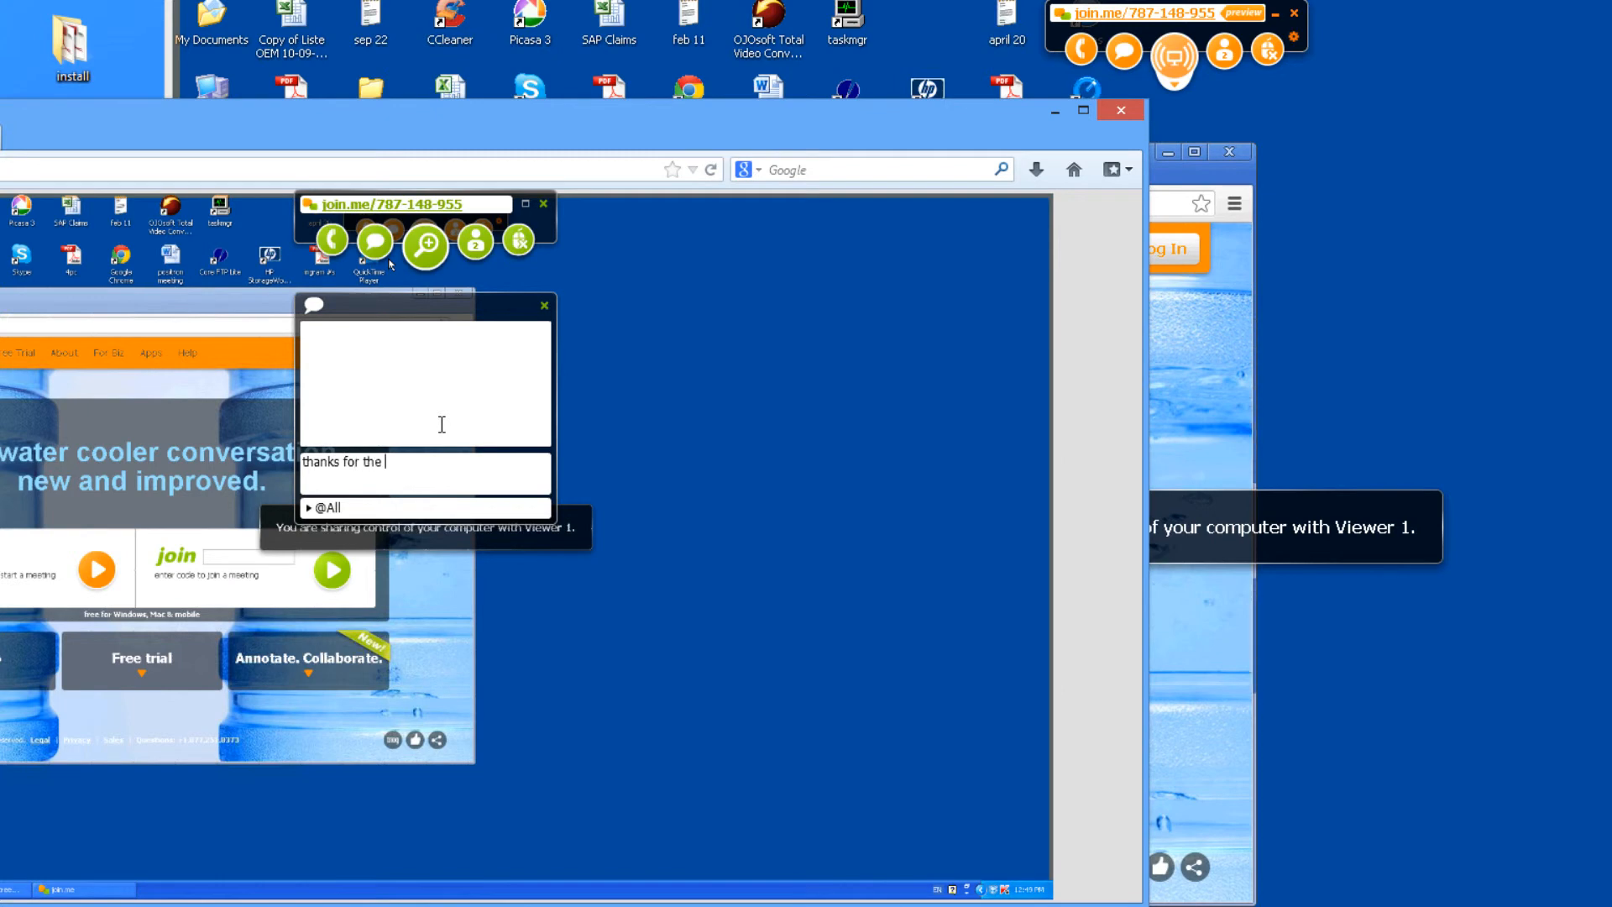
text(op)
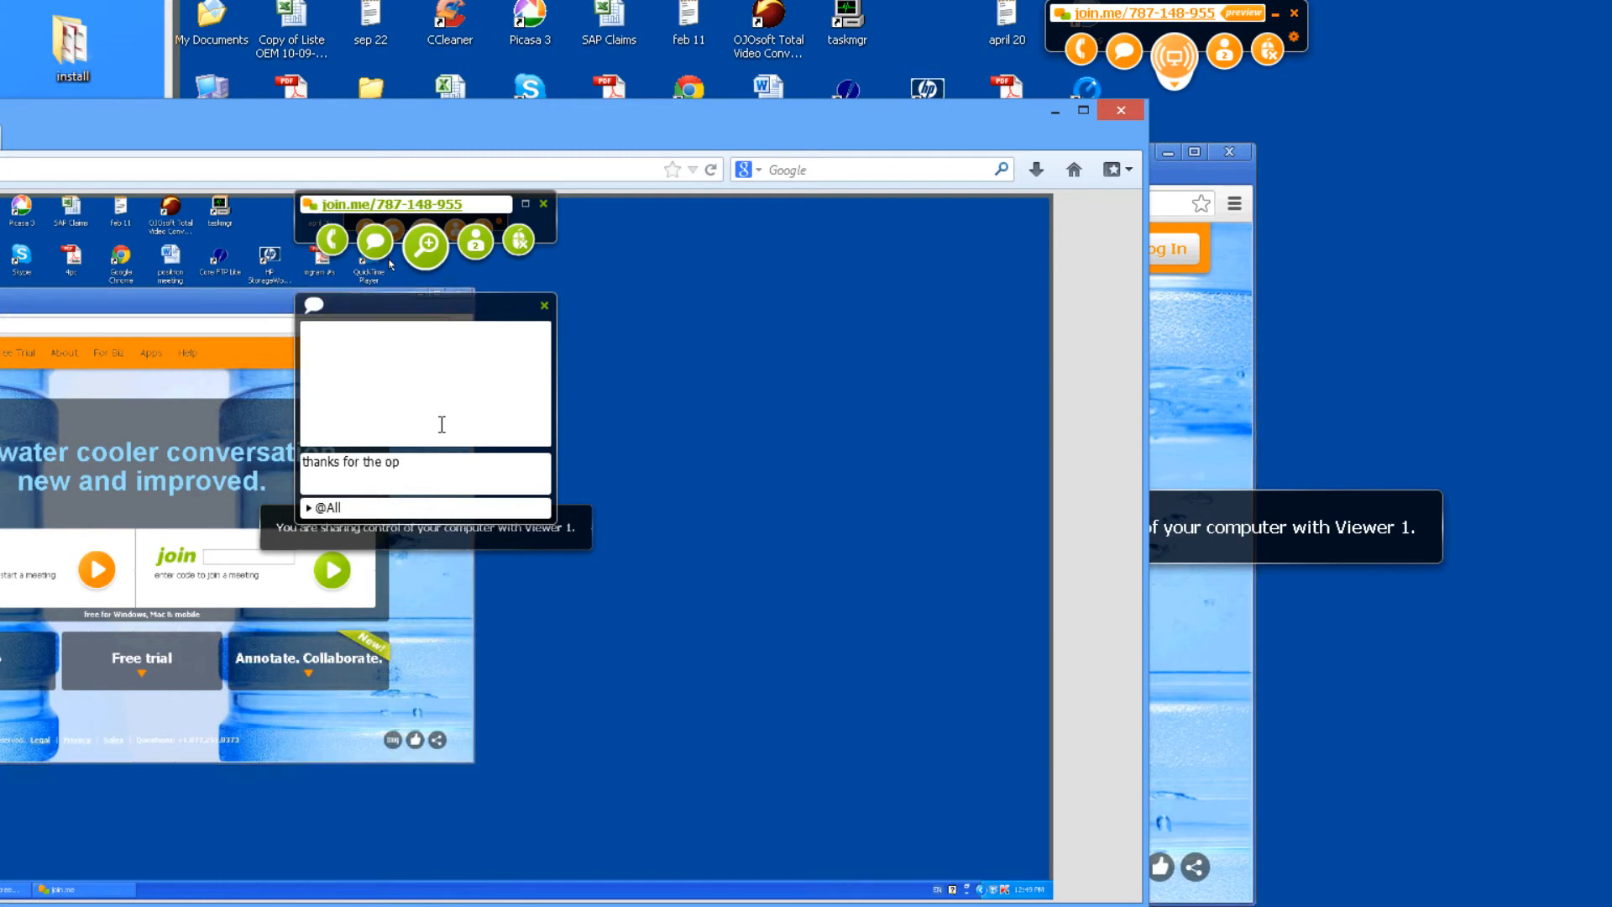